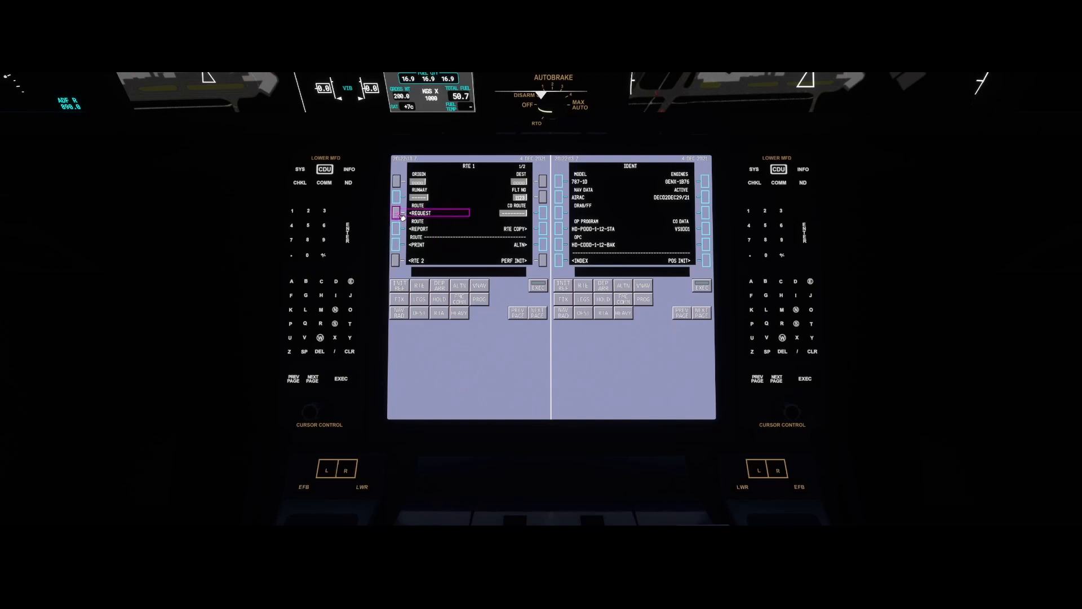
Request the flight plan and load the LFBD–KSEA route from SimBrief
click(396, 212)
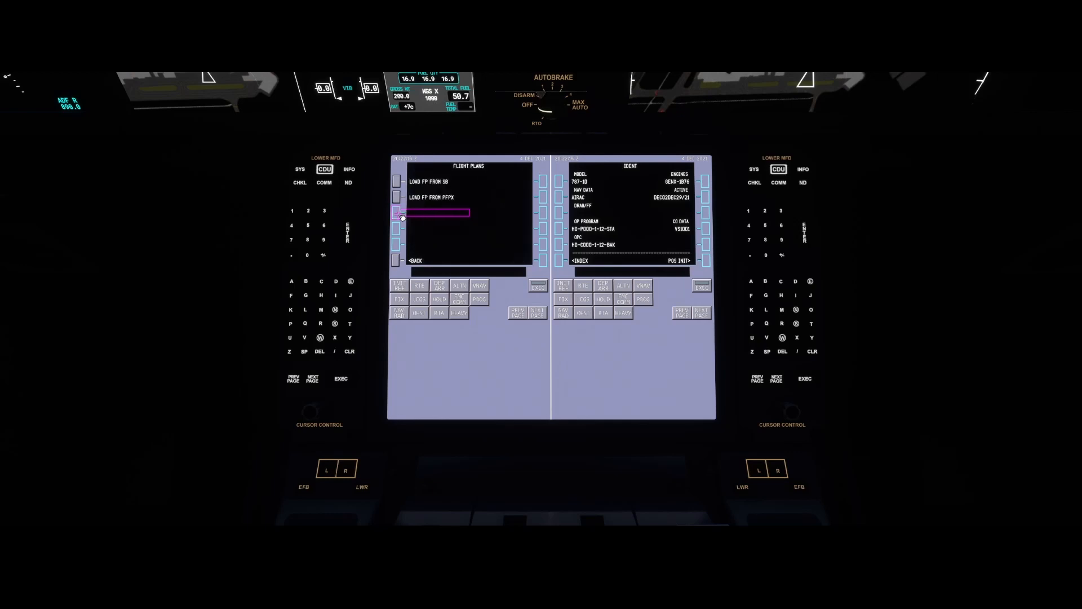
click(402, 212)
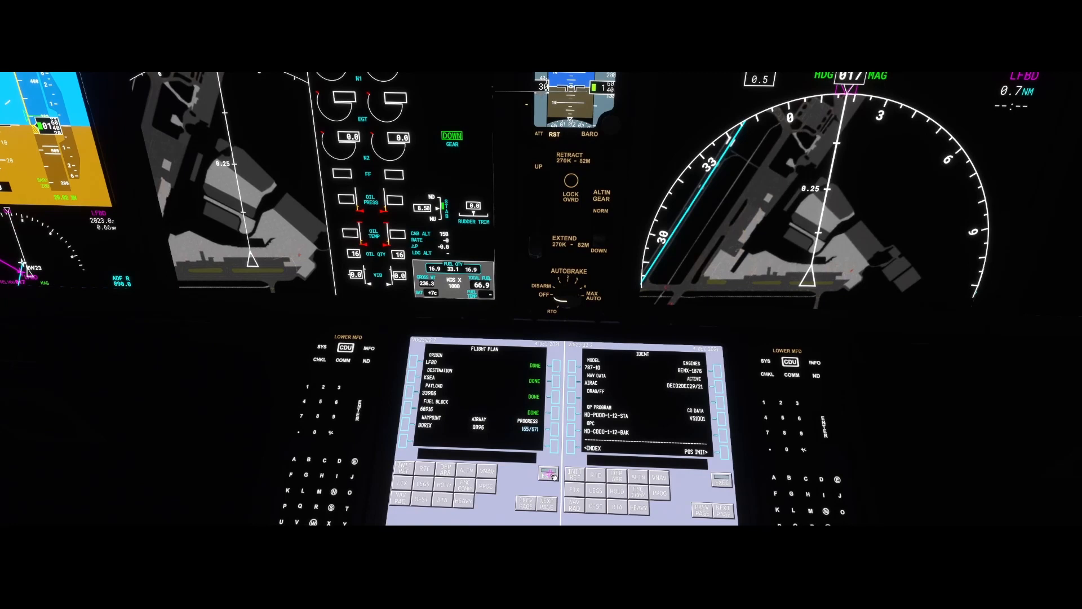
Return the CDU to the RTE 1 page
click(548, 475)
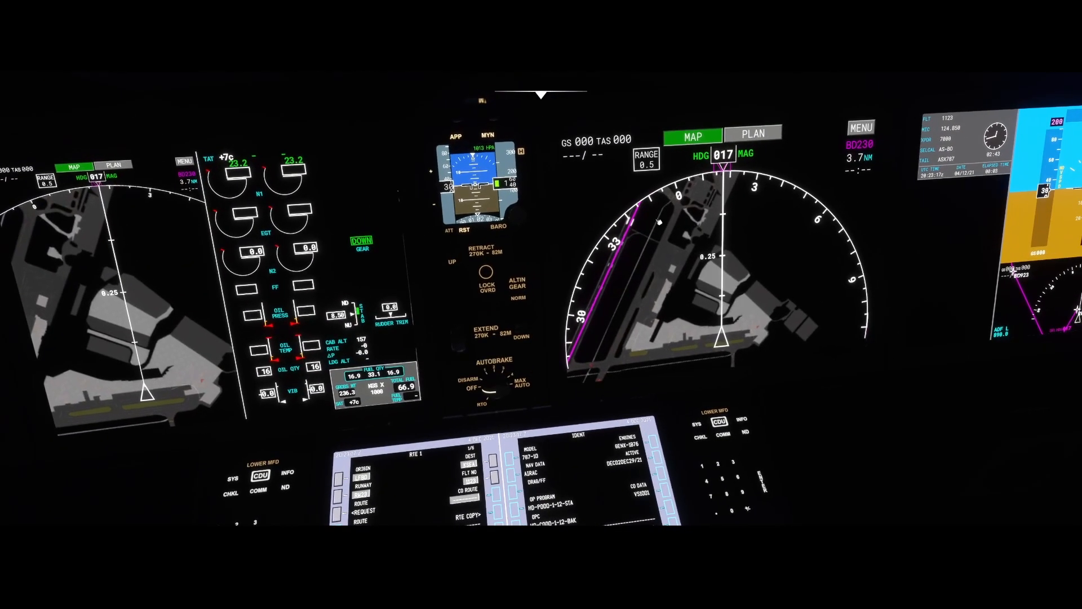
mouse_move(591, 320)
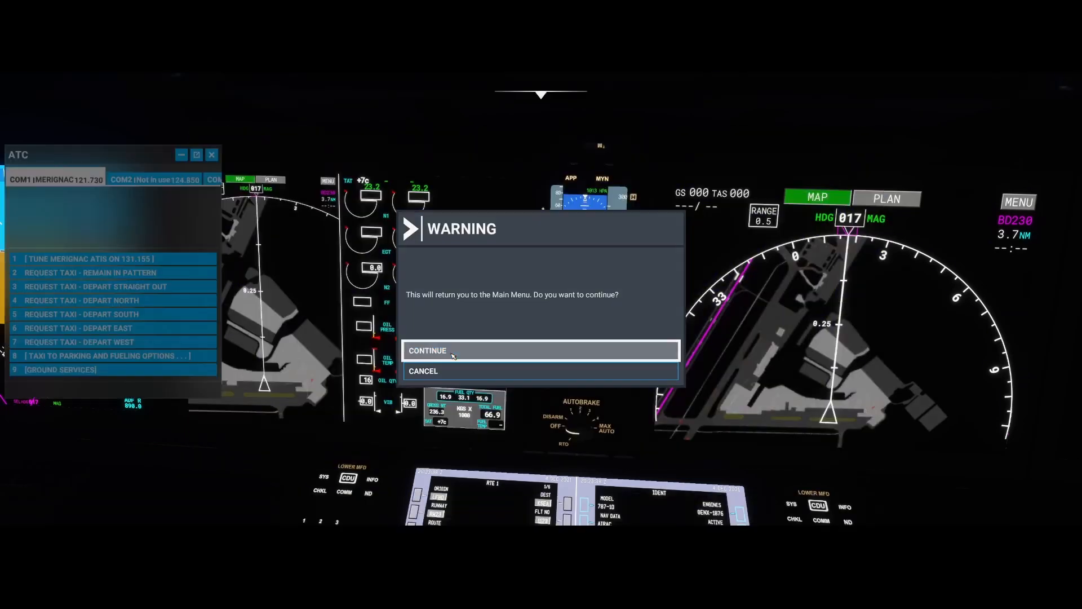
Confirm CONTINUE in the warning to leave the flight for the main menu
click(427, 351)
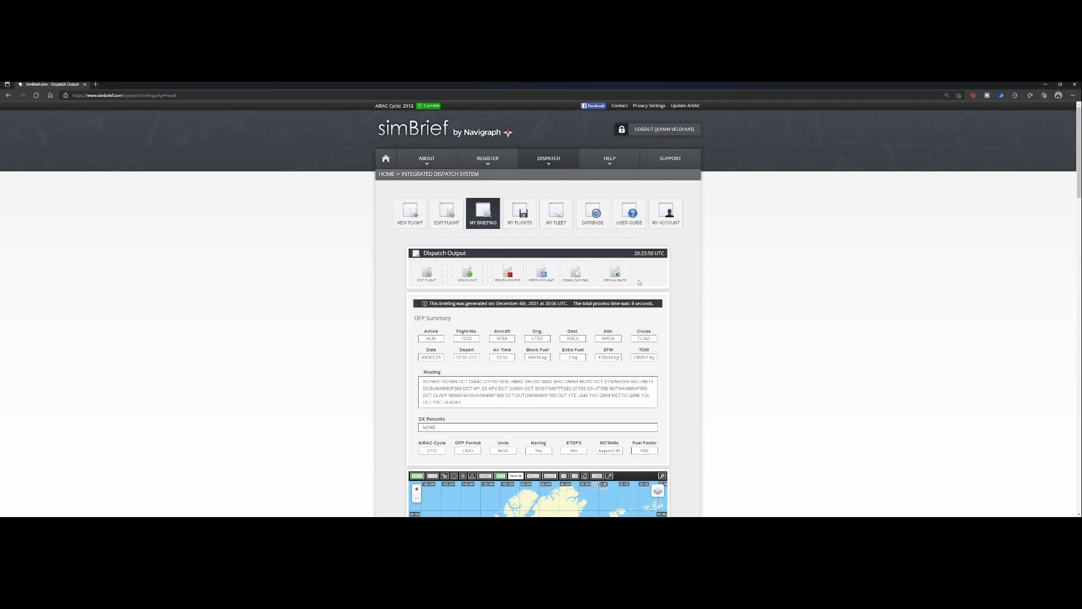
mouse_move(686, 315)
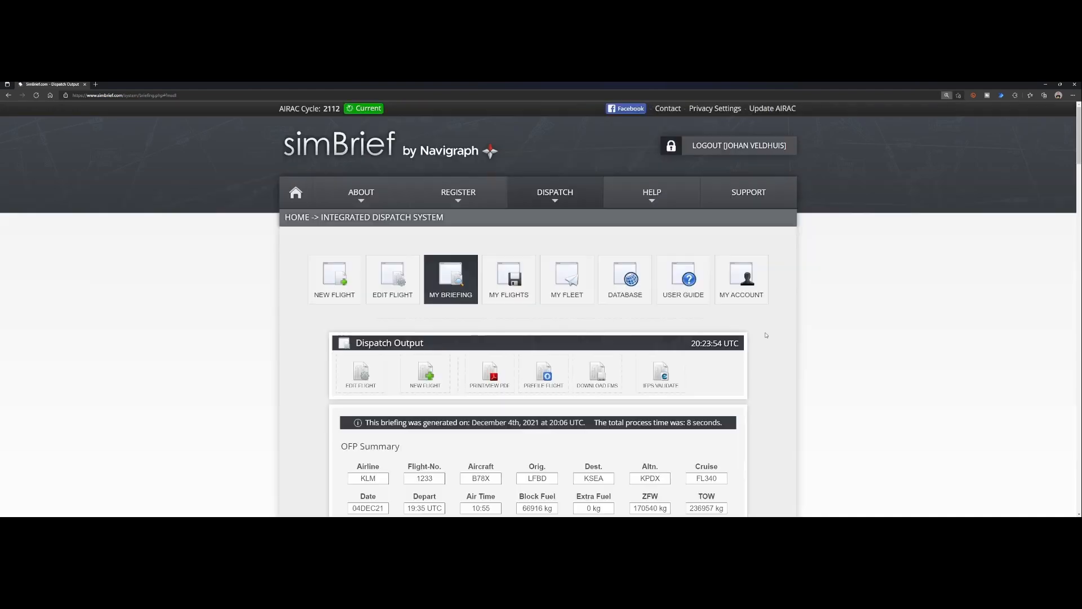
Download the FS2020 plan LFBDKSEA_MFS_04Dec21.pln via SimBrief's DOWNLOAD FMS list
scroll(down, 3)
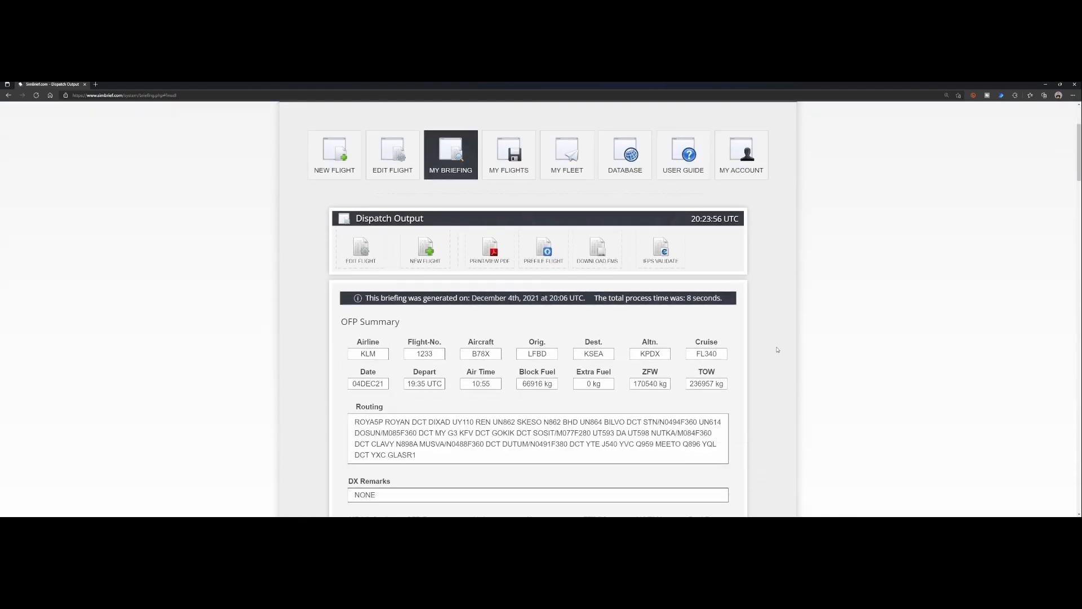
click(597, 249)
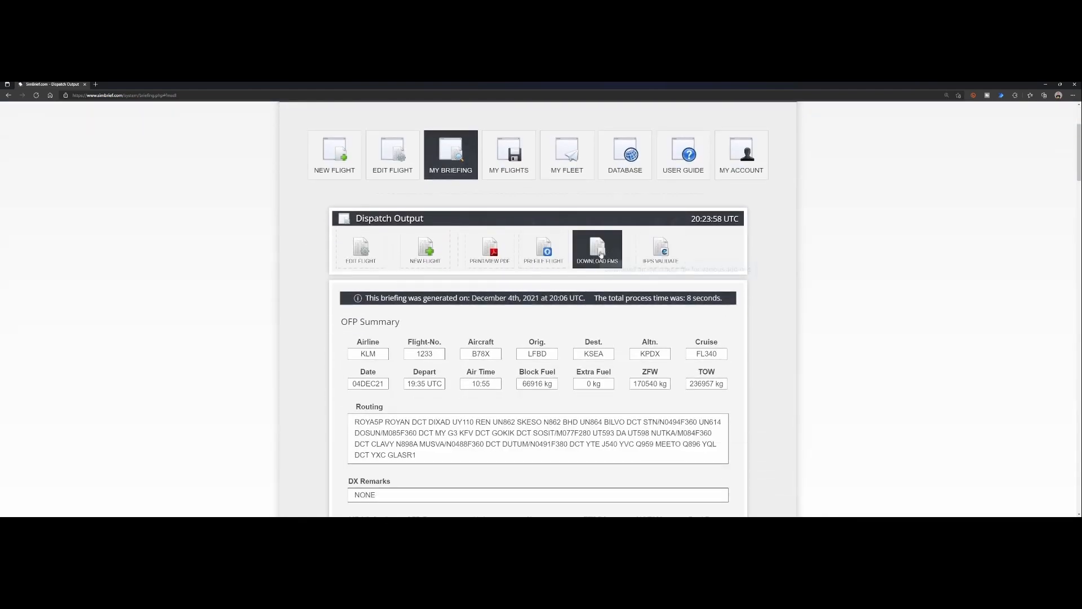
click(596, 249)
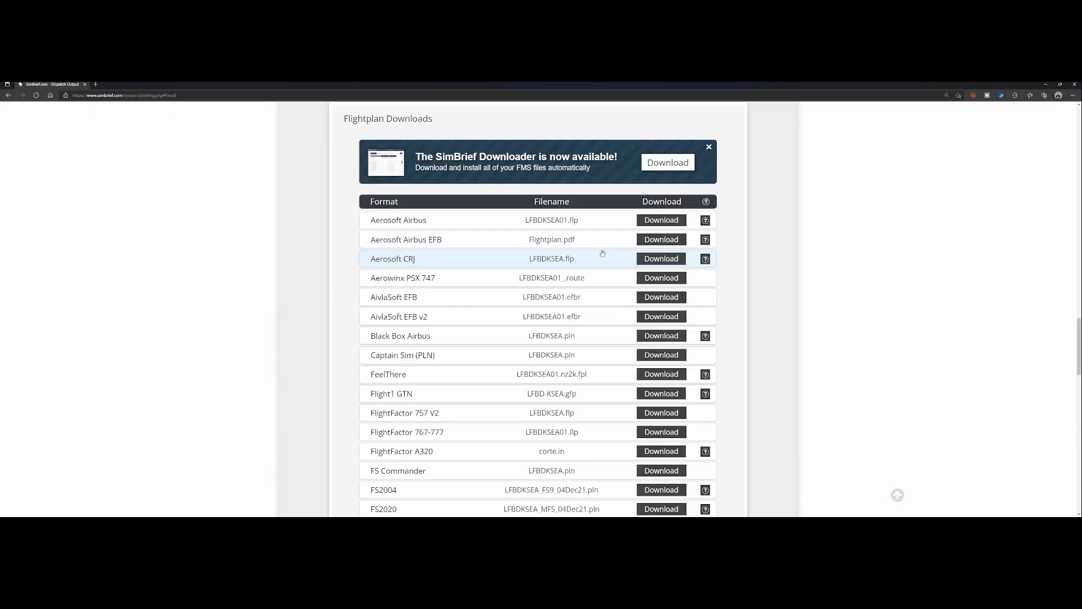
scroll(down, 3)
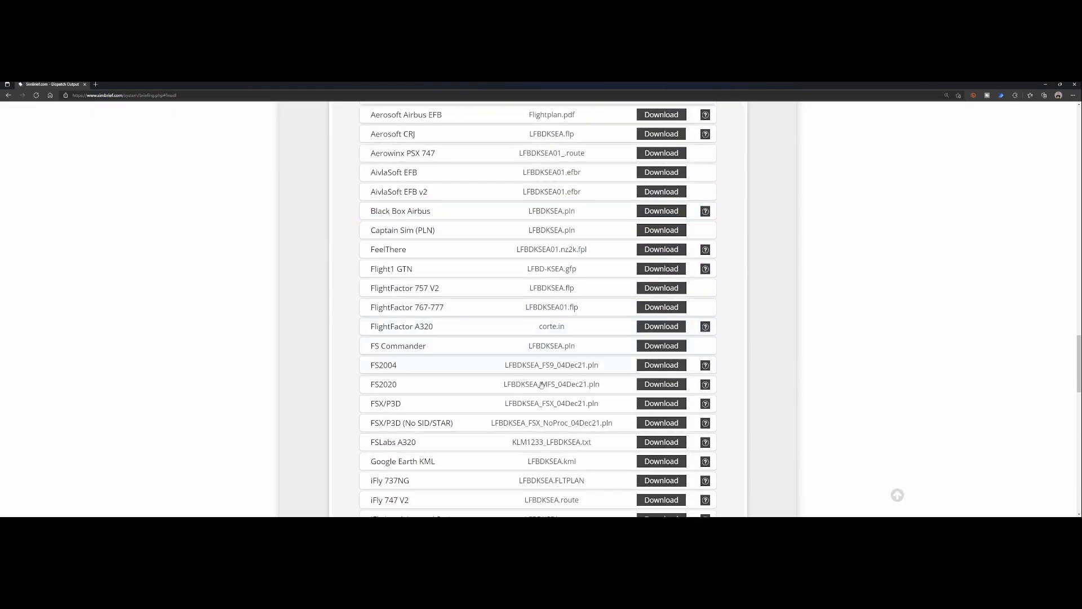
mouse_move(553, 384)
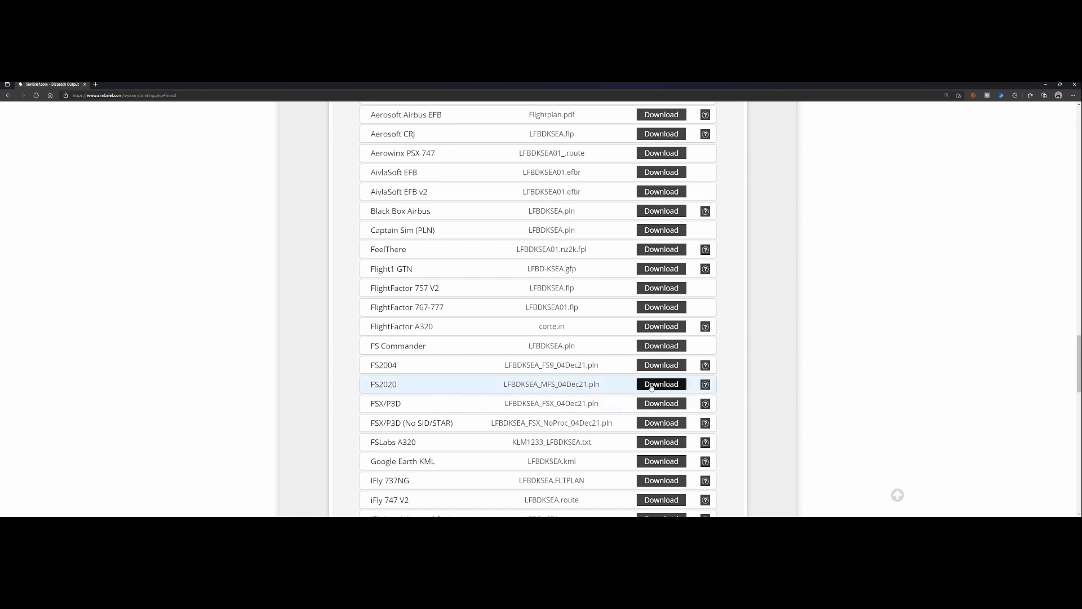
click(660, 384)
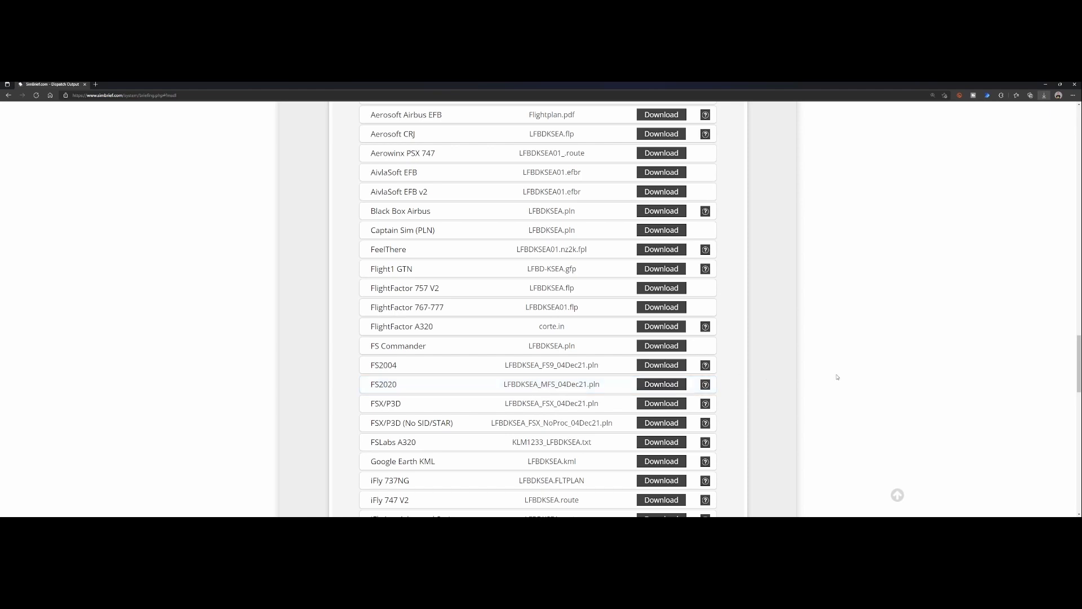
mouse_move(837, 375)
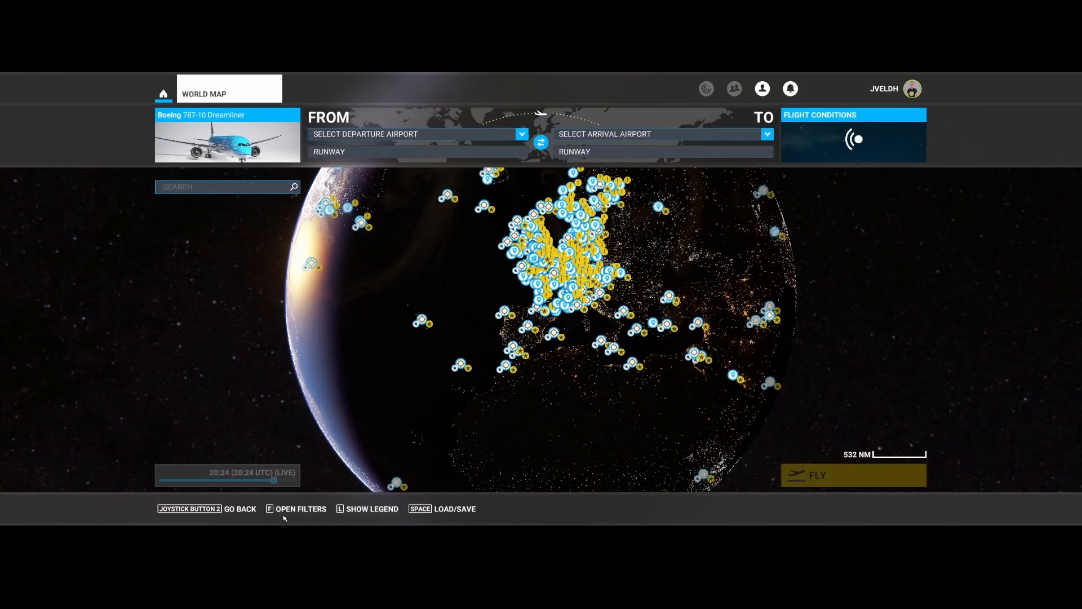
Open the Load / Save Flight Files dialog from the world map
key(space)
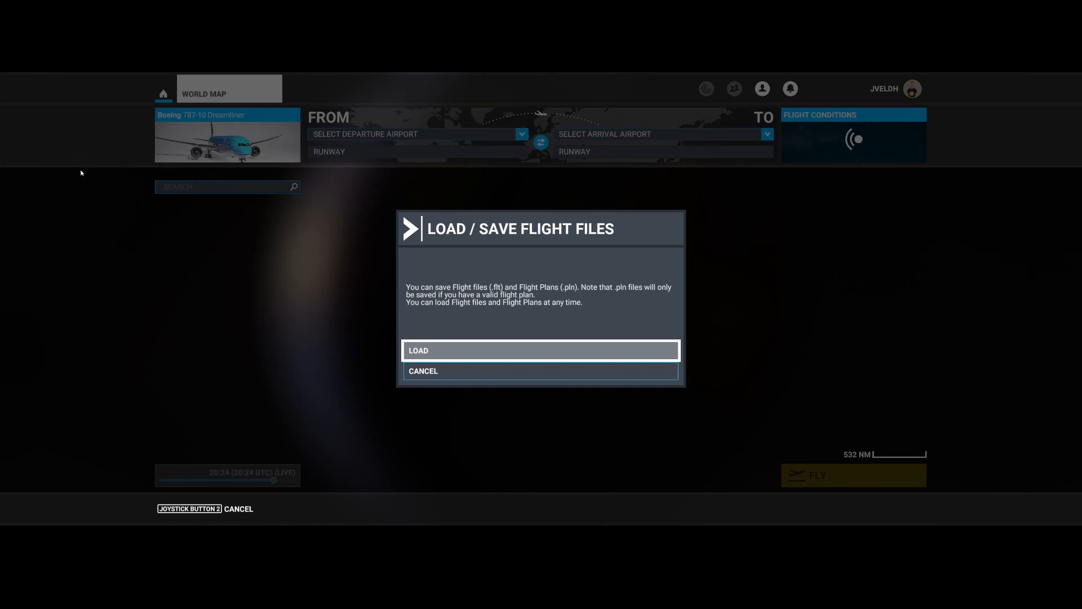
mouse_move(47, 130)
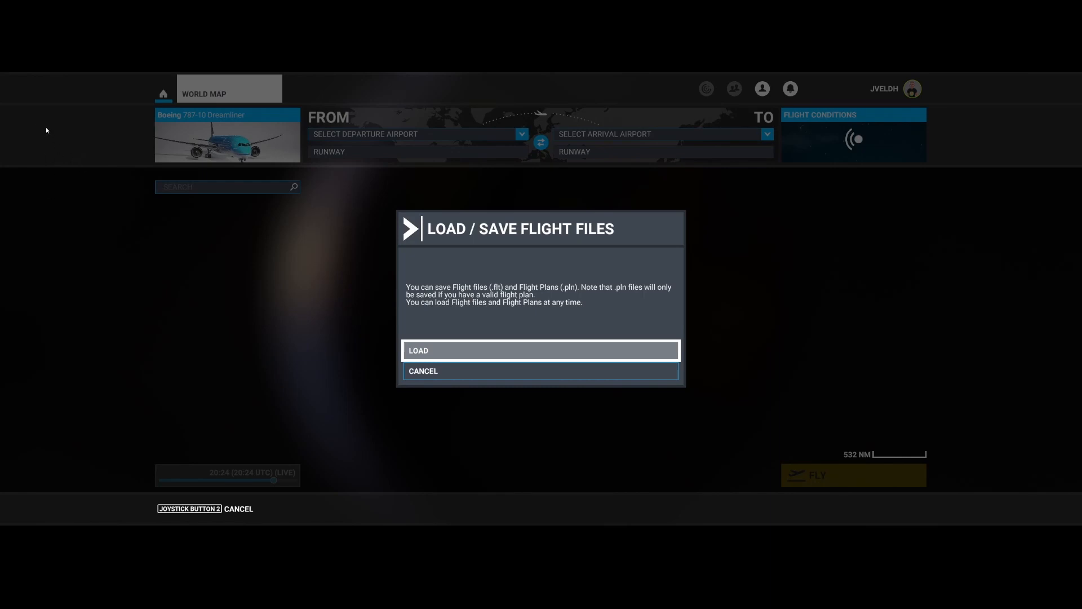
mouse_move(31, 170)
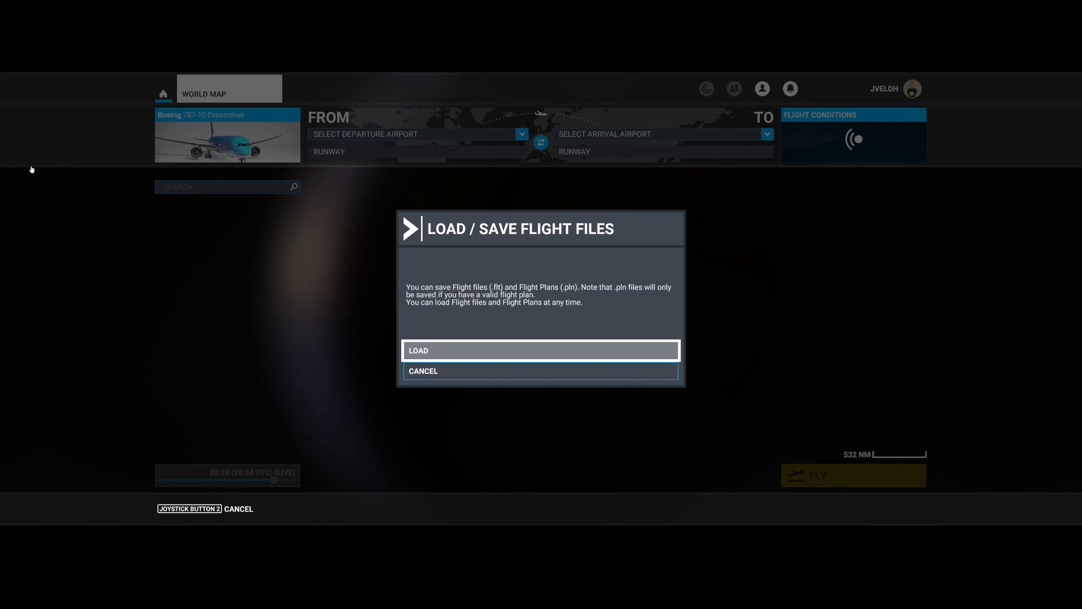
mouse_move(37, 141)
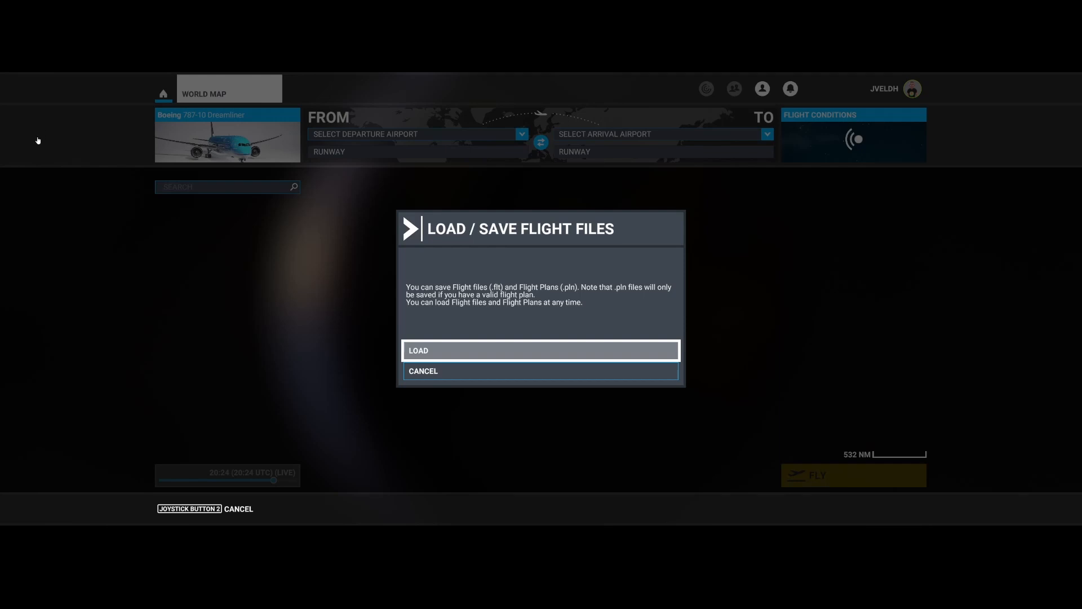
mouse_move(76, 135)
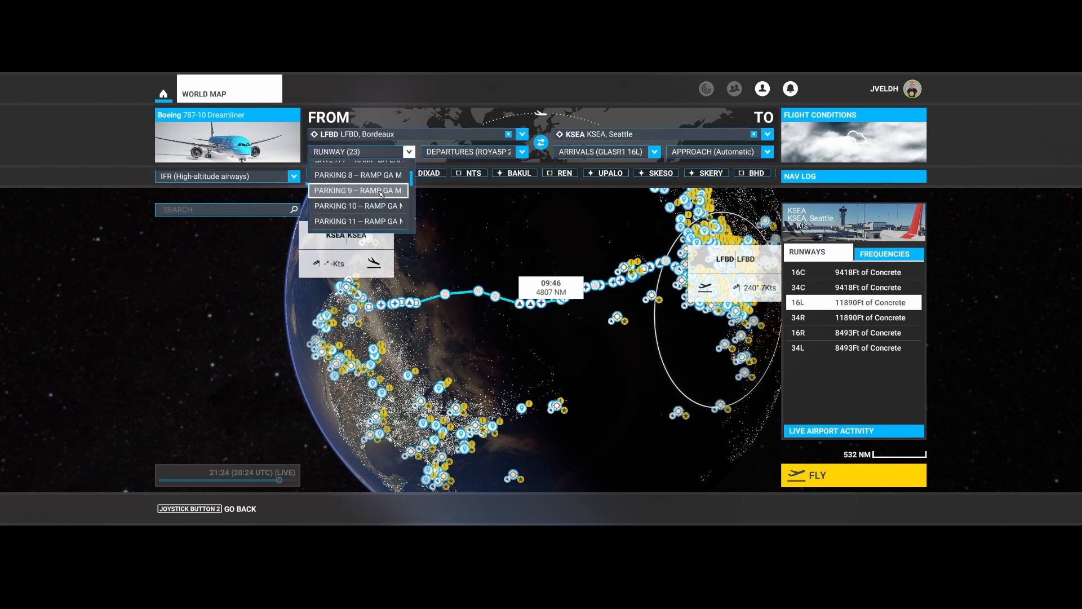
Set the departure parking to Gate B 2 and the departure procedure to Direct
scroll(down, 3)
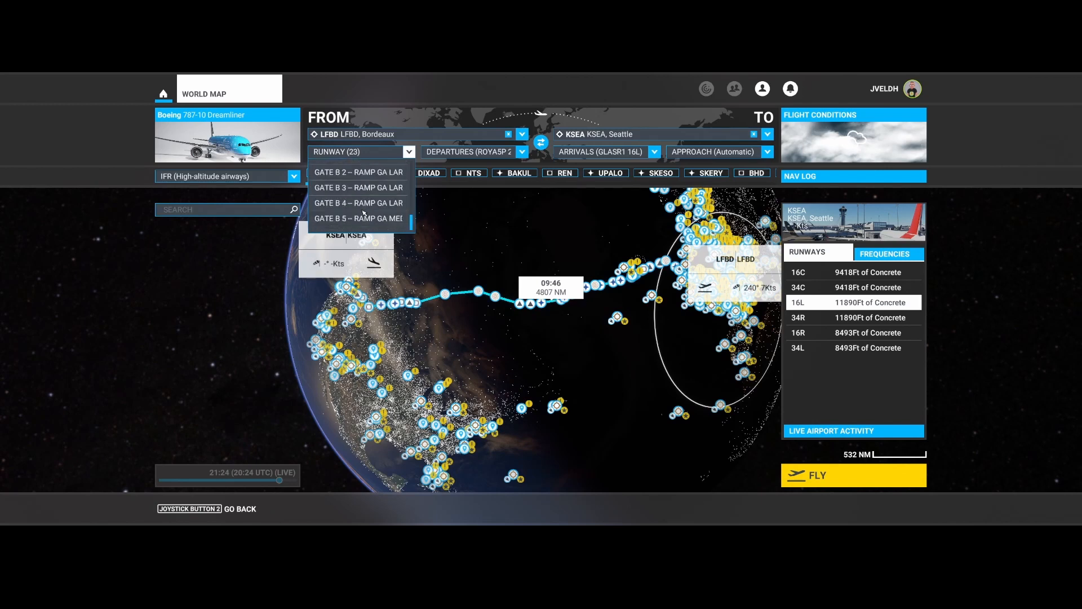
click(357, 172)
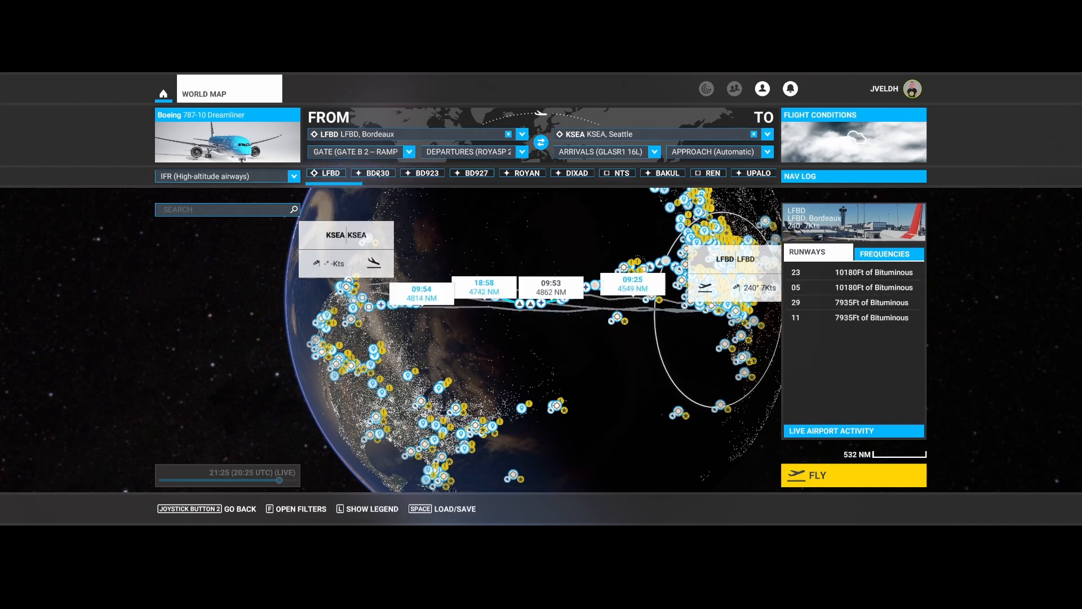
click(521, 151)
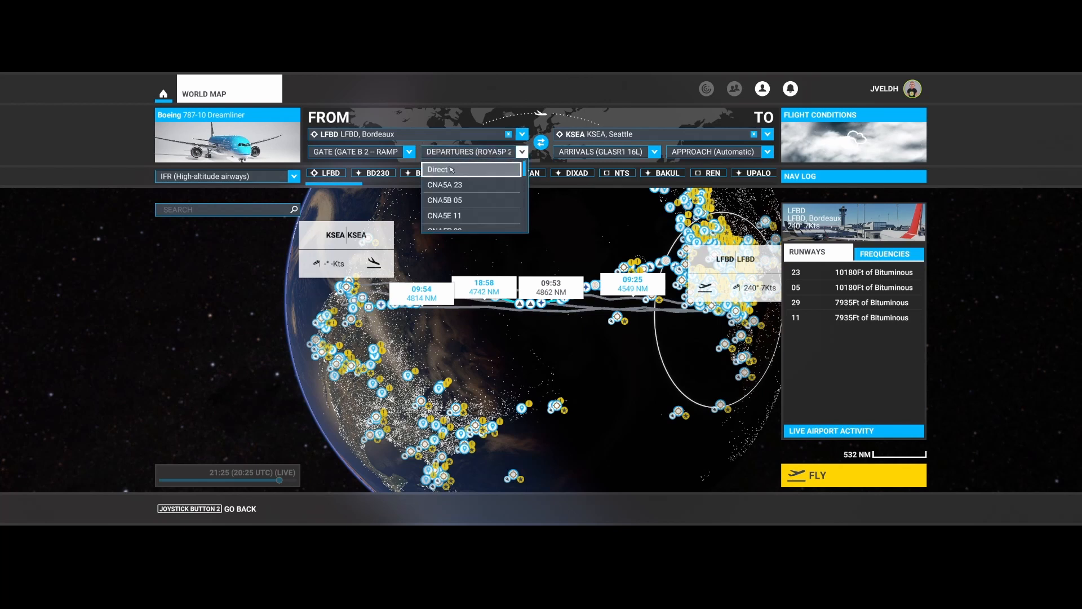
click(437, 169)
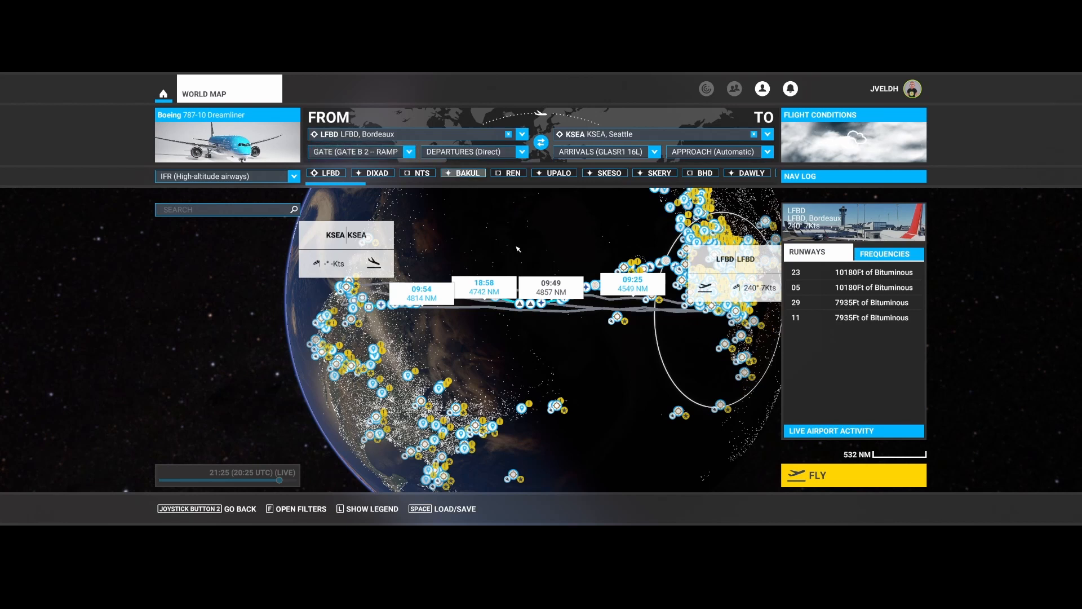
mouse_move(826, 480)
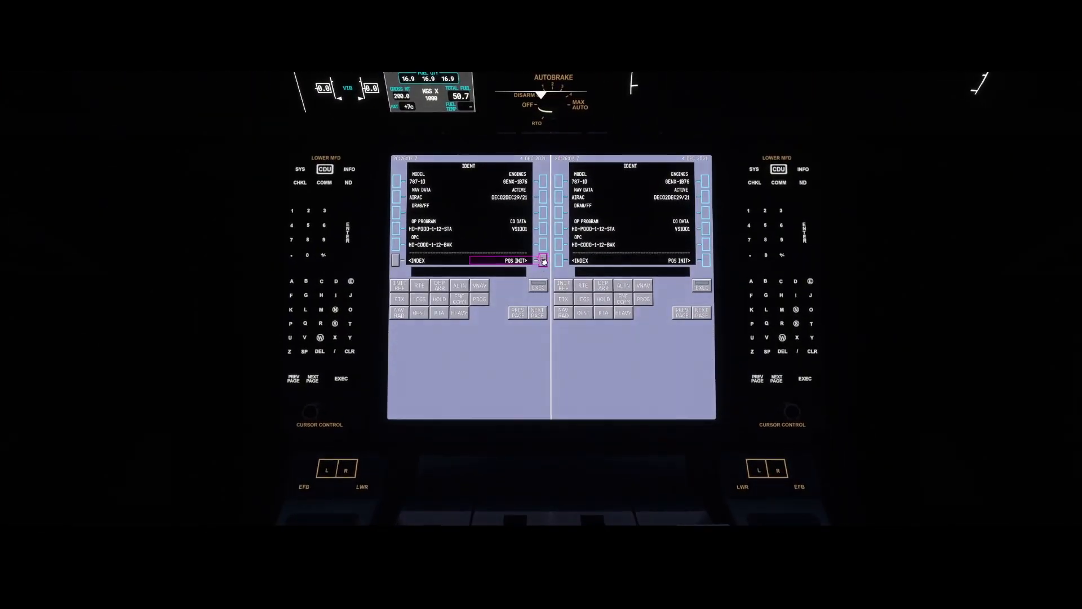
Set the IRS position from the GPS position on POS INIT, then go to ROUTE
click(543, 260)
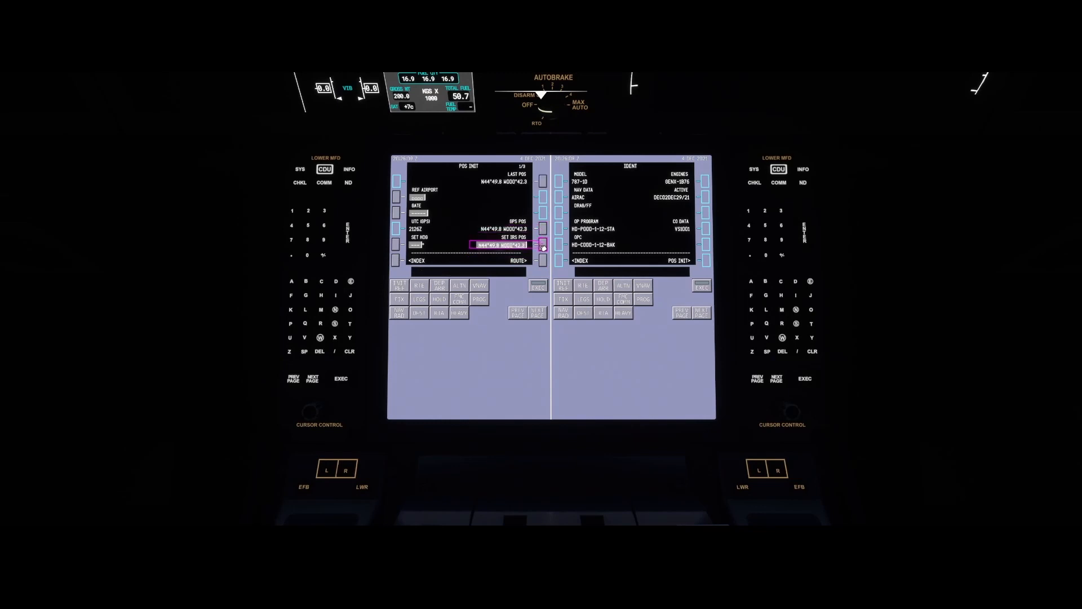
click(542, 244)
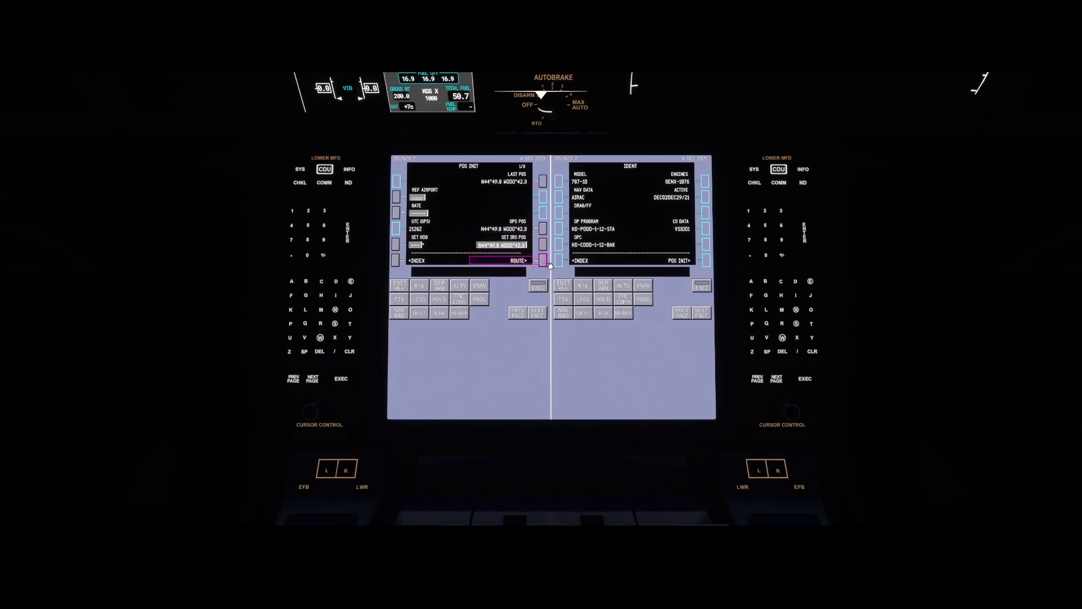
click(542, 261)
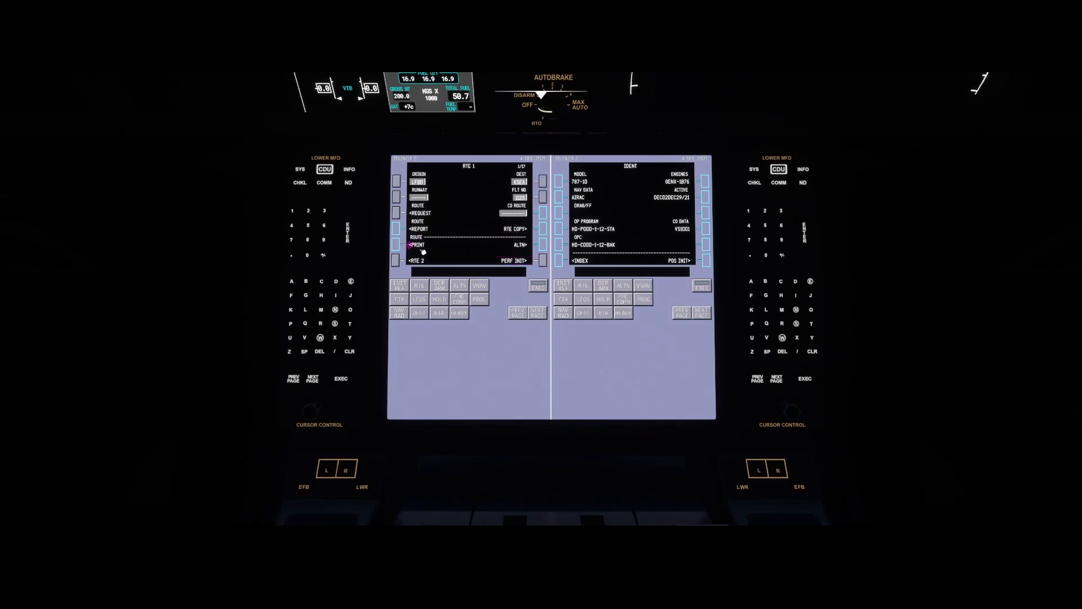
Request the flight plan and load LFBD–KSEA from SimBrief
click(397, 212)
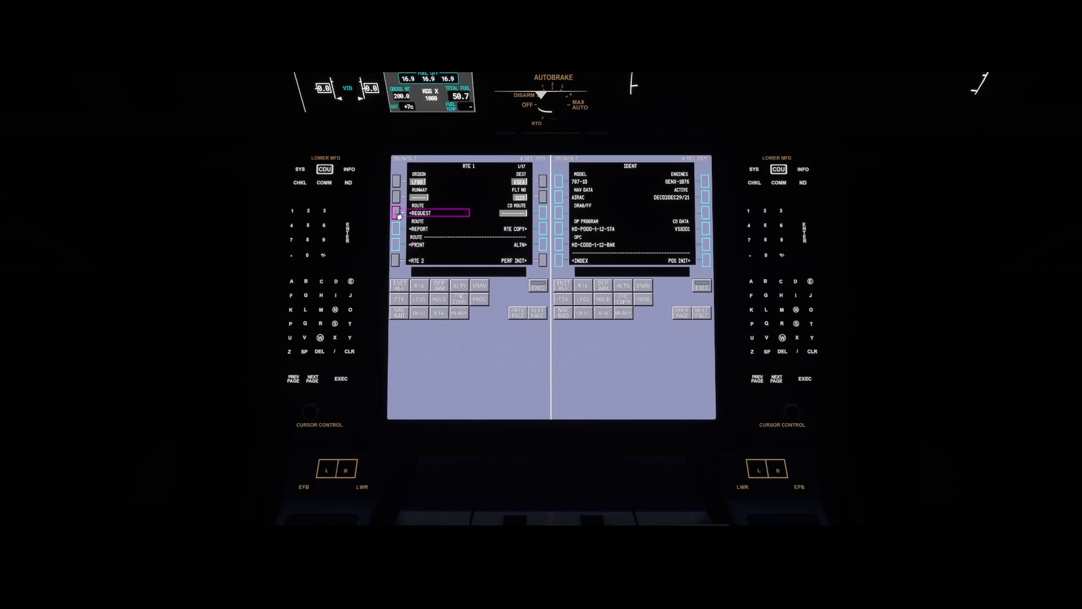
click(396, 212)
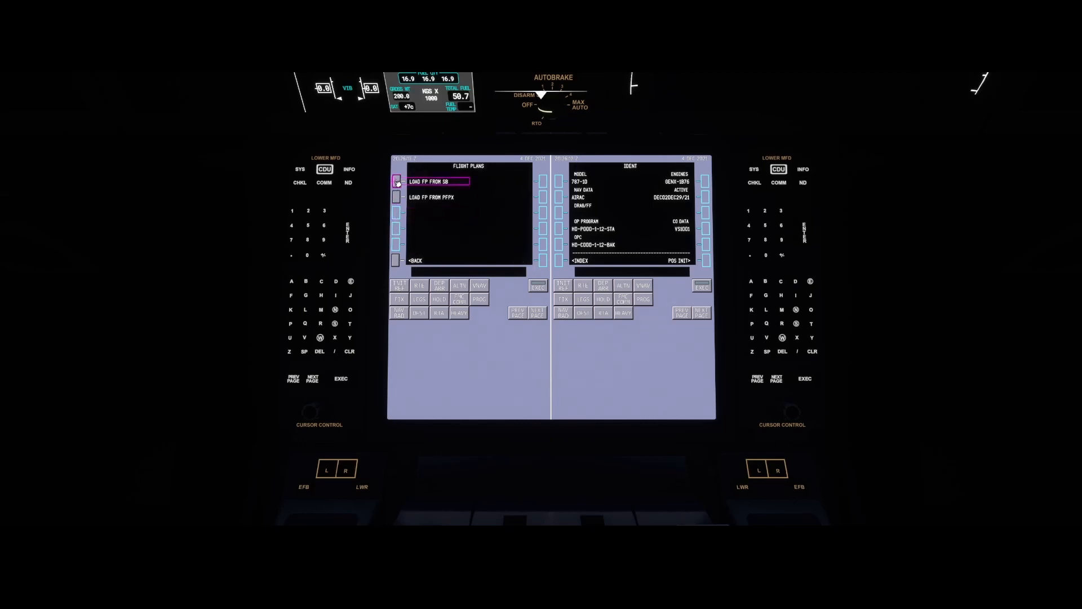
click(396, 181)
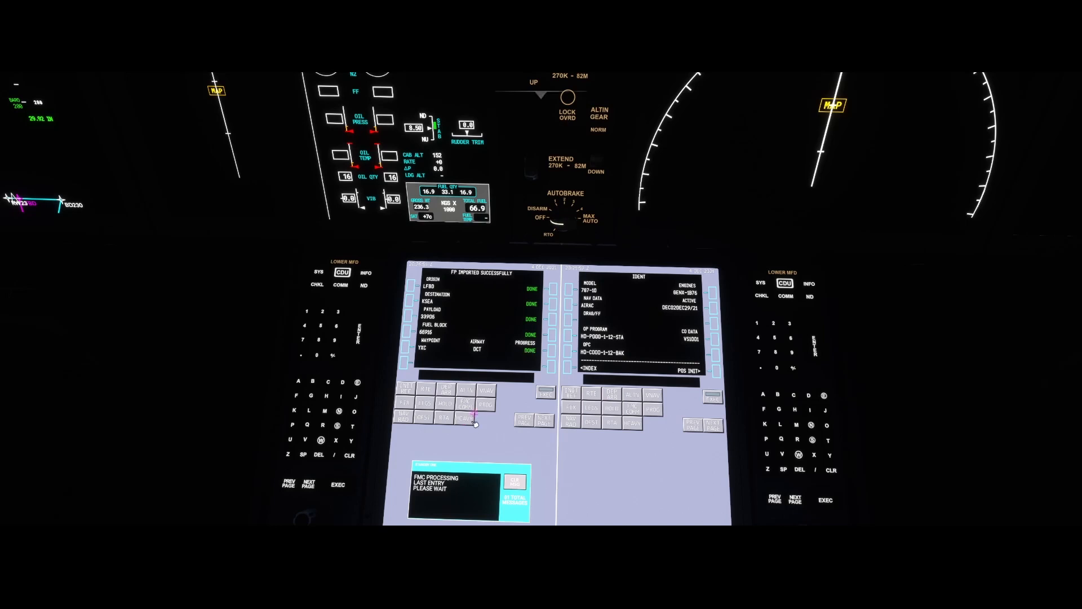
Return to RTE 1 and activate the imported LFBD–KSEA route
click(422, 391)
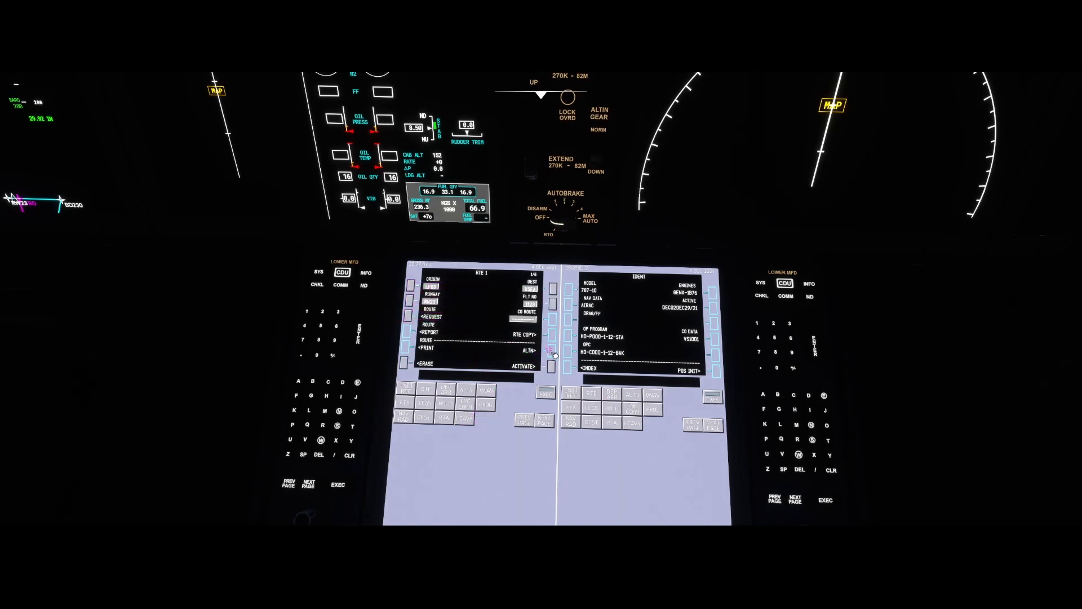
click(549, 364)
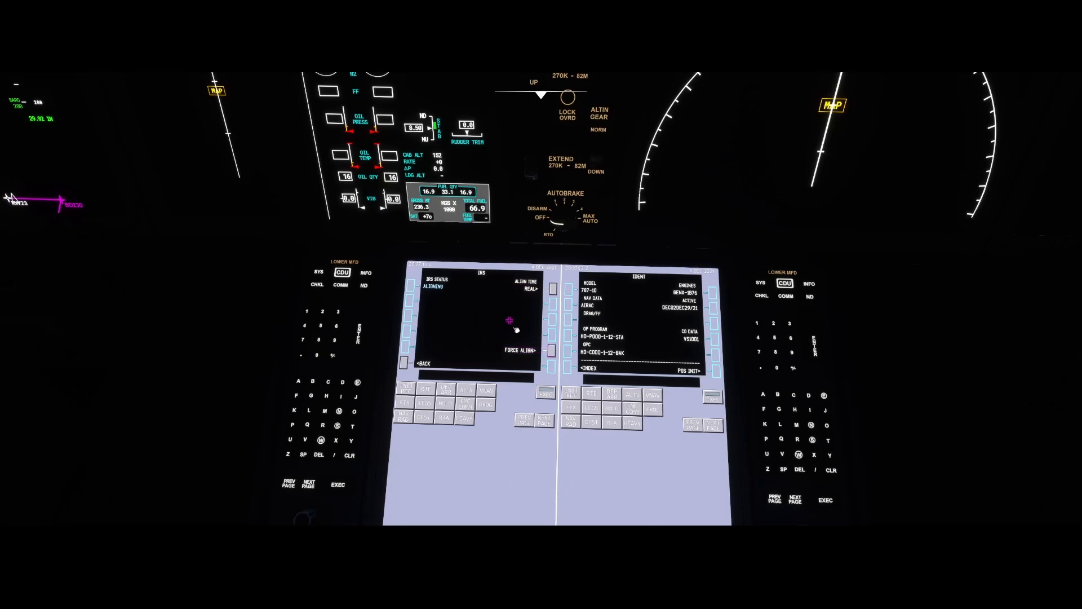
Force the IRS to align immediately from the CDU IRS page
click(552, 283)
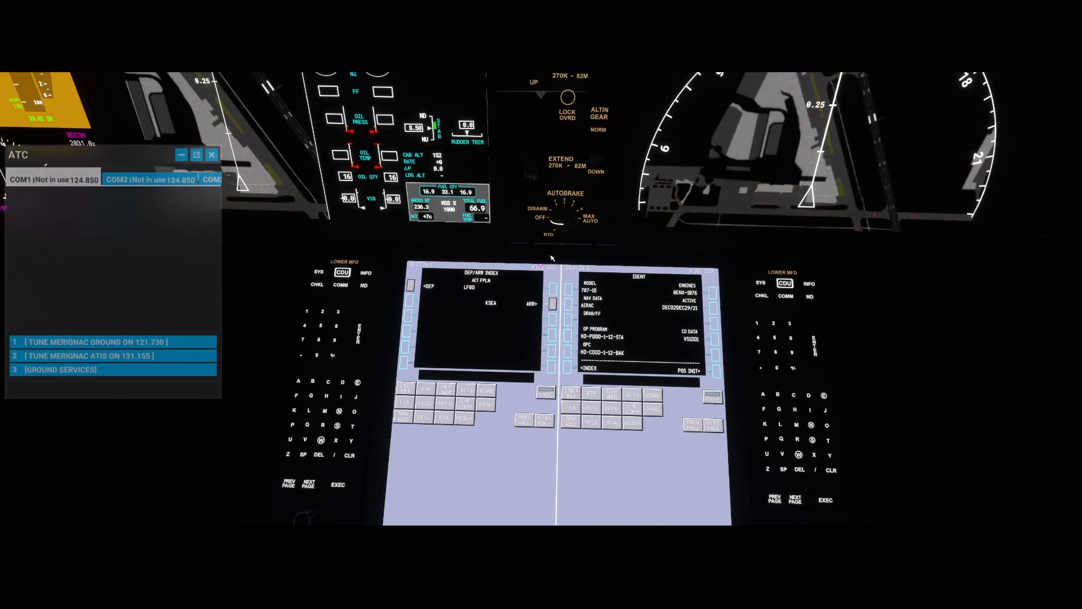
Tune COM1 to Merignac Ground on 121.730 via ATC option 1
click(90, 341)
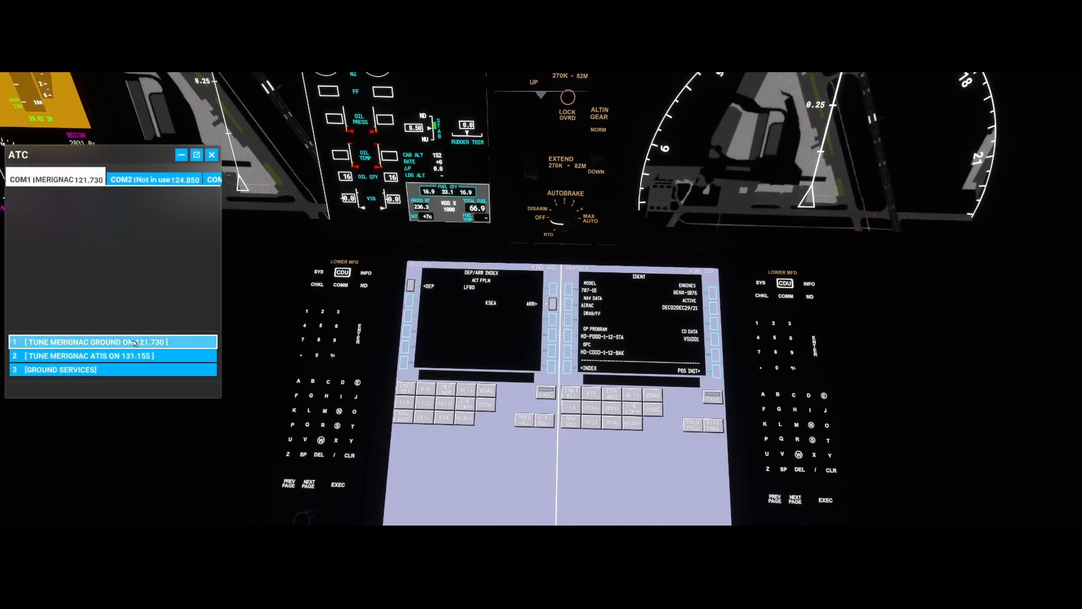
click(90, 341)
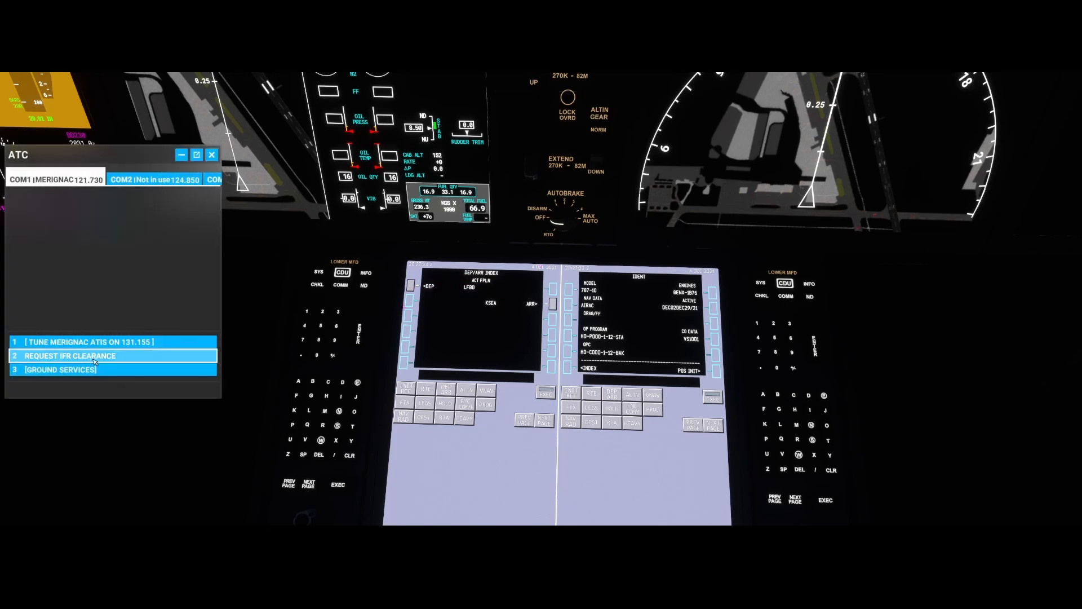